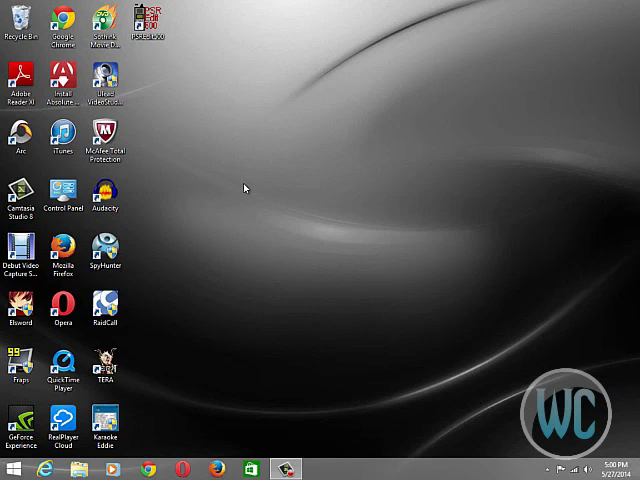
mouse_move(280, 140)
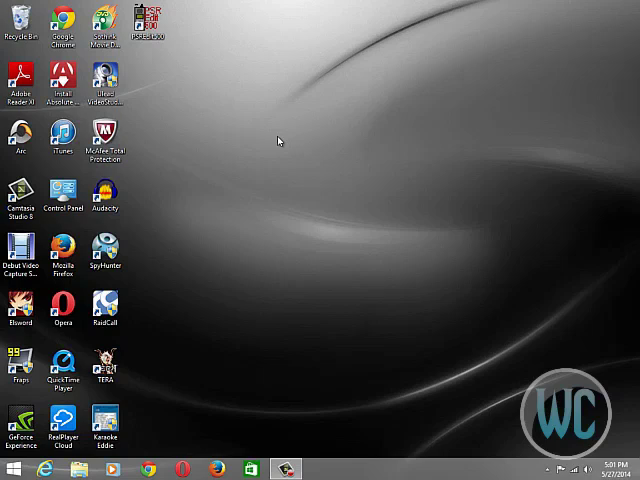
mouse_move(253, 233)
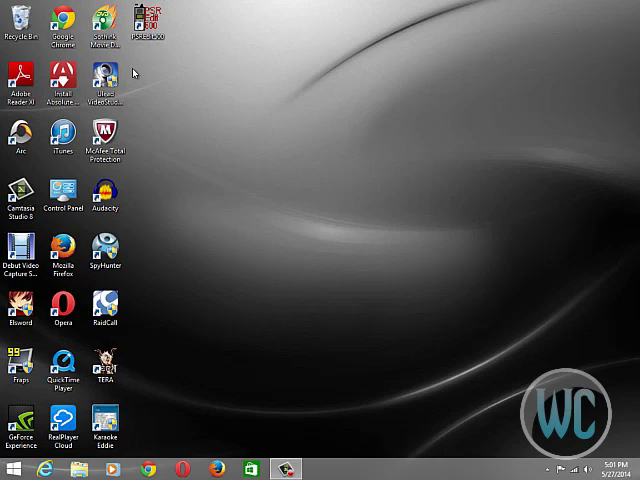
mouse_move(229, 306)
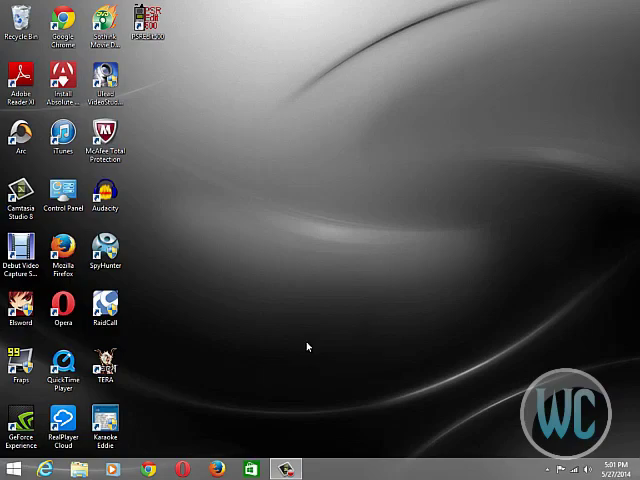
Go to the Start screen, then open the desktop Charms Settings panel listing Control Panel.
click(12, 468)
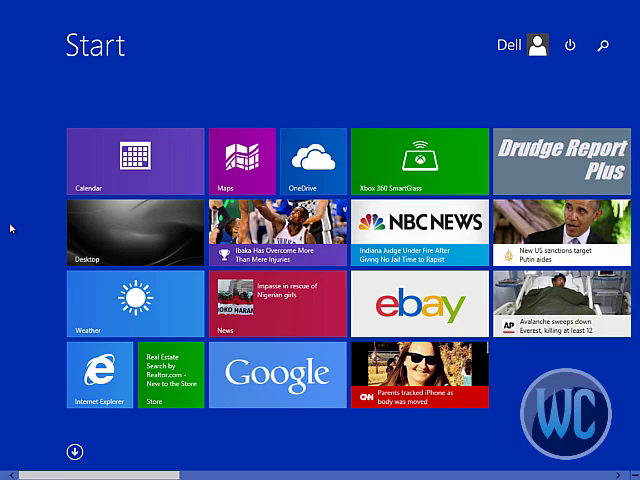
mouse_move(140, 233)
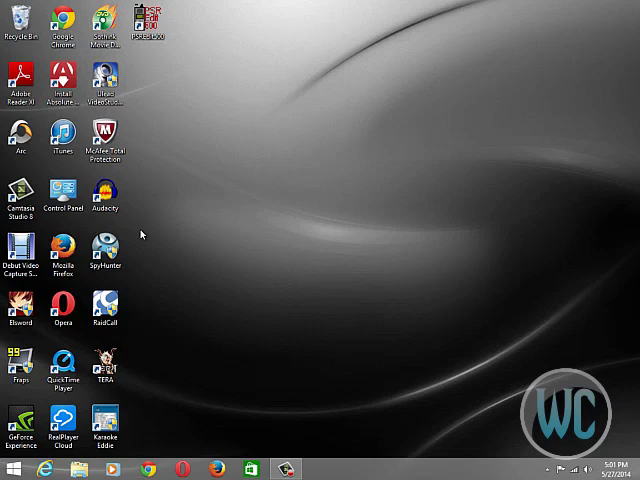
mouse_move(156, 241)
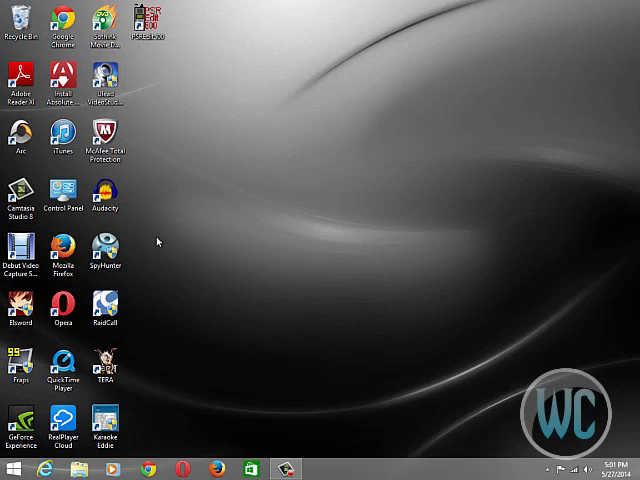
mouse_move(538, 398)
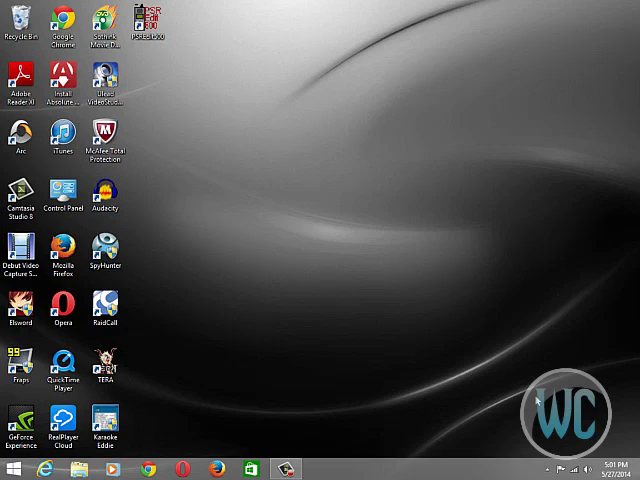
mouse_move(442, 299)
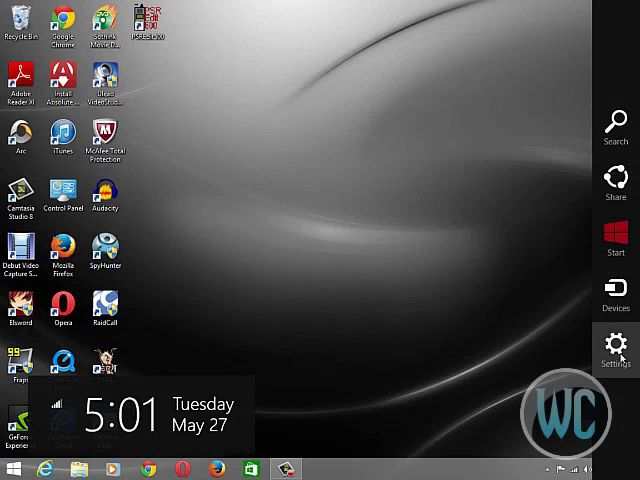
click(615, 350)
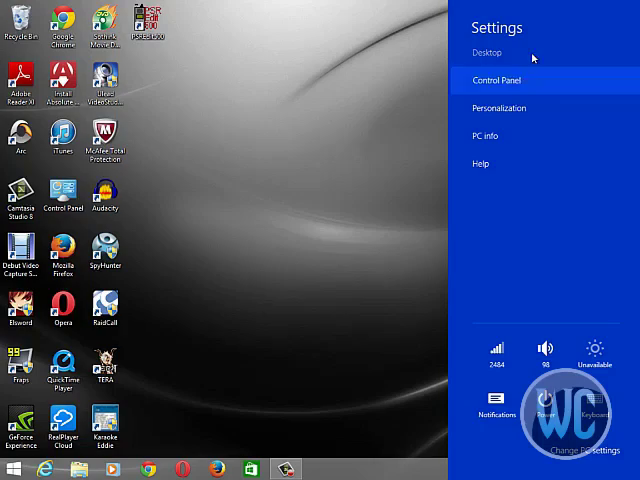
mouse_move(524, 81)
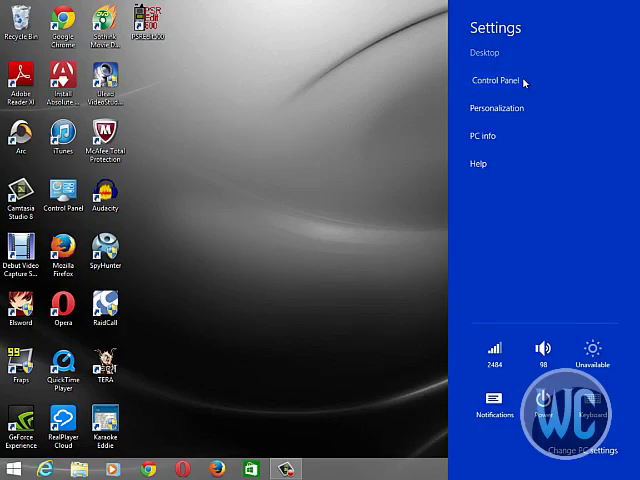
Search Control Panel for 'Disk Defrag' and select Defragment and Optimize Drives in Administrative Tools.
click(497, 82)
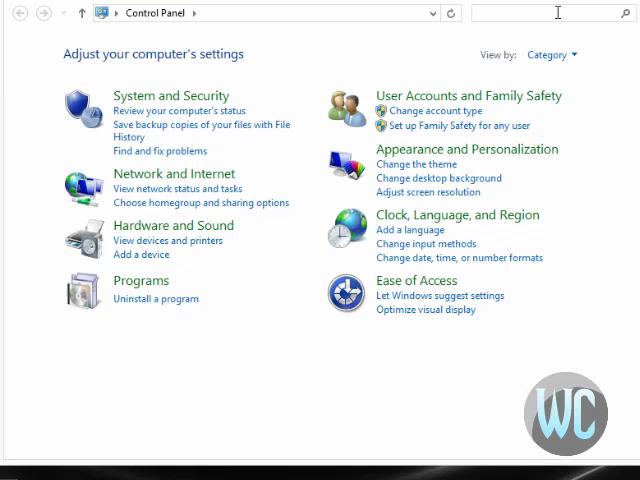
text(Disk)
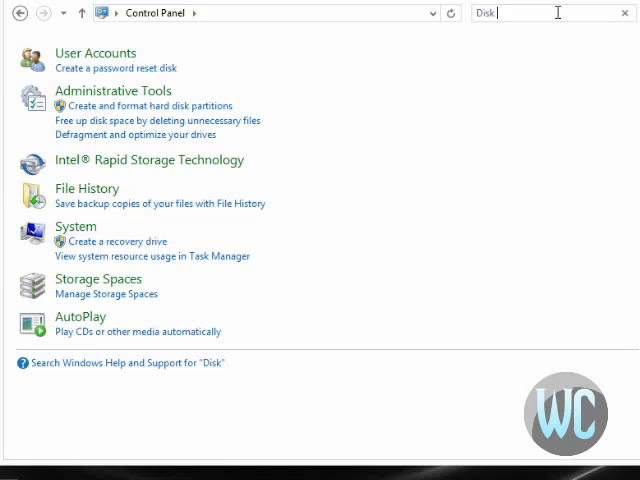
text(Defrag)
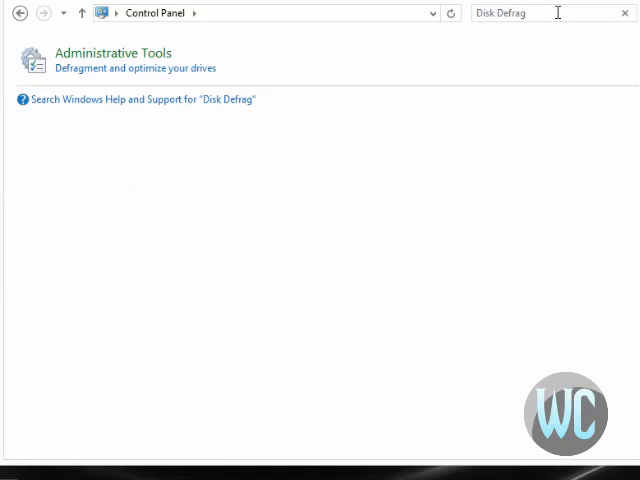
mouse_move(168, 60)
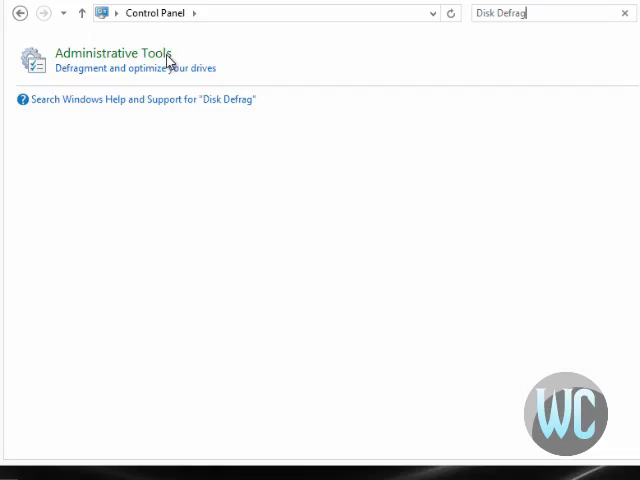
click(112, 54)
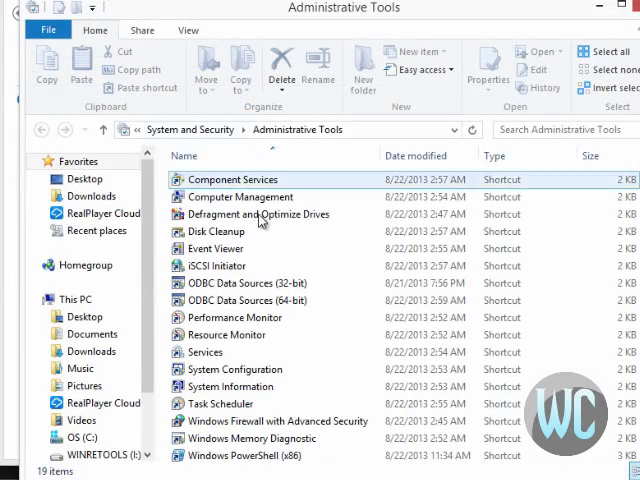
mouse_move(265, 214)
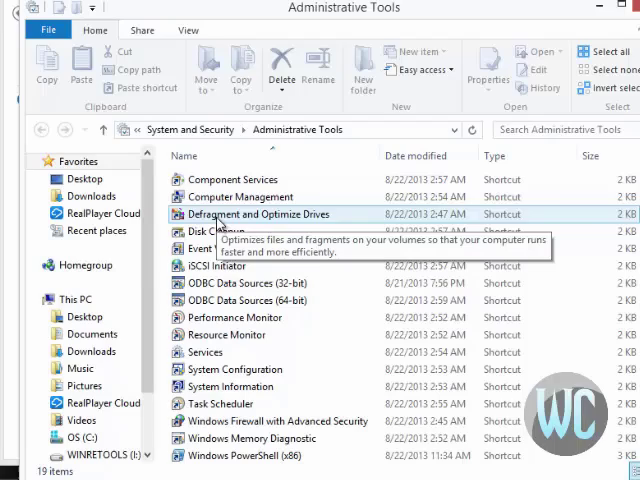
click(263, 214)
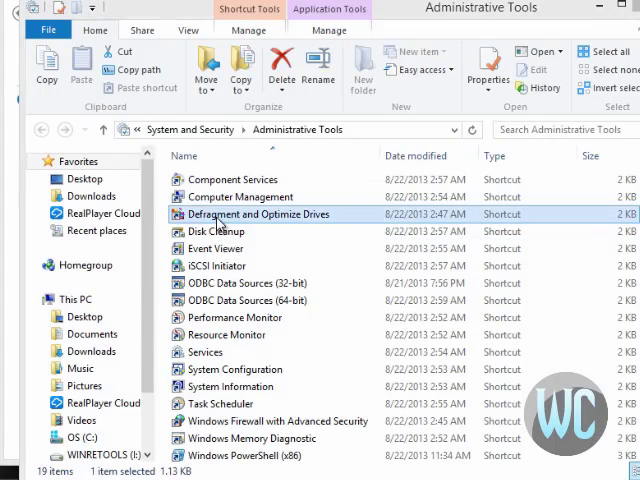
Launch Optimize Drives and select UDISK (J:) to confirm it cannot be analyzed or optimized.
double_click(266, 214)
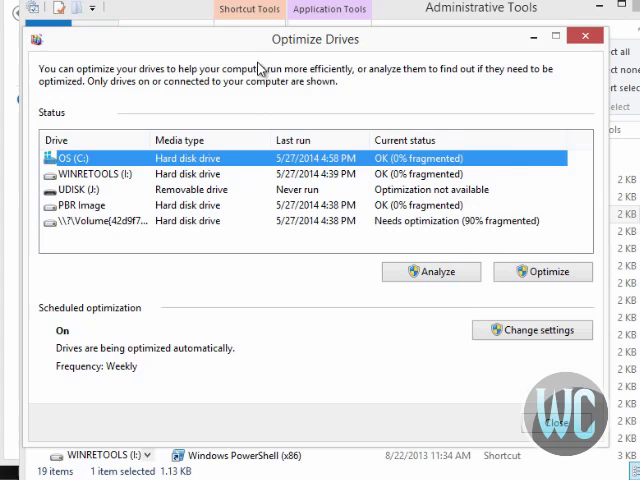
mouse_move(368, 52)
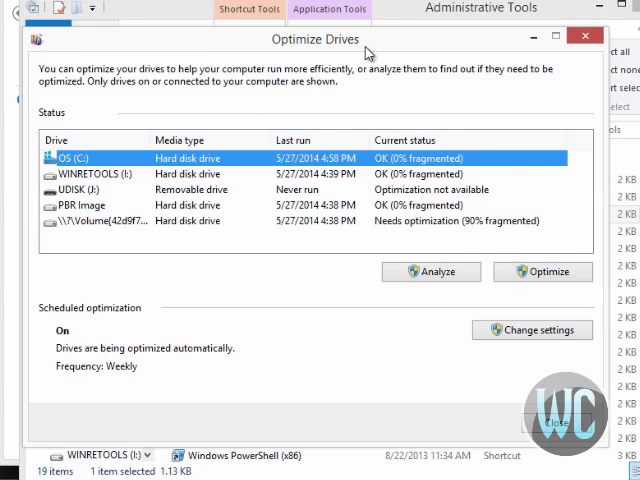
mouse_move(258, 166)
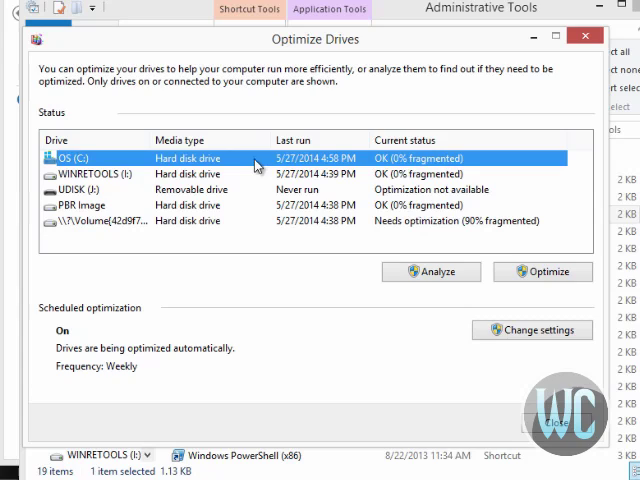
mouse_move(205, 160)
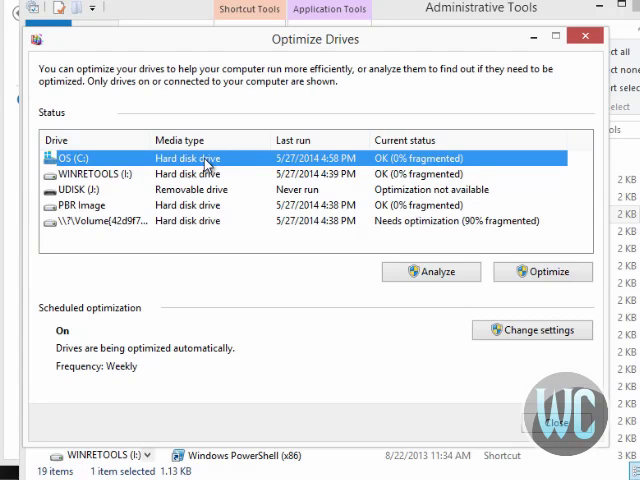
mouse_move(210, 200)
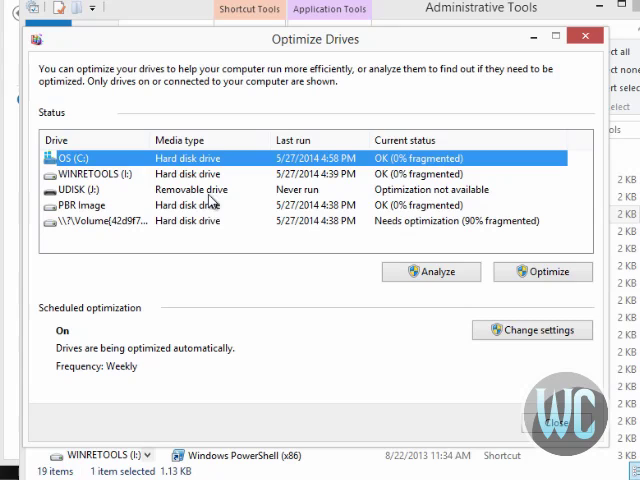
click(90, 189)
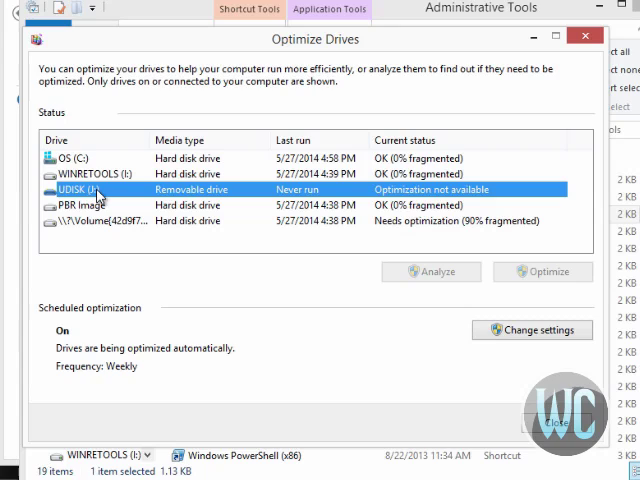
mouse_move(402, 287)
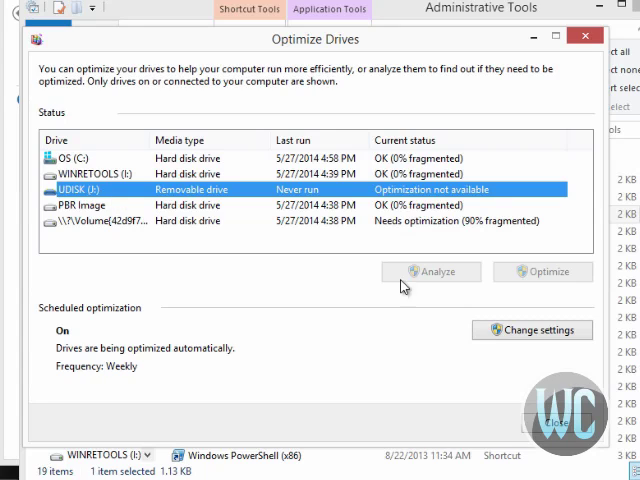
mouse_move(547, 285)
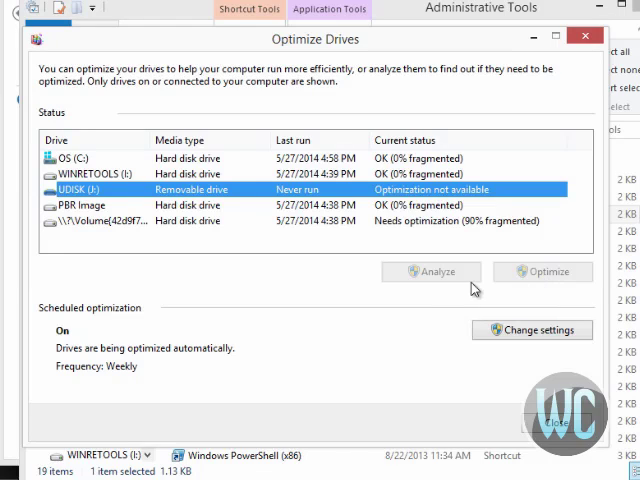
mouse_move(250, 230)
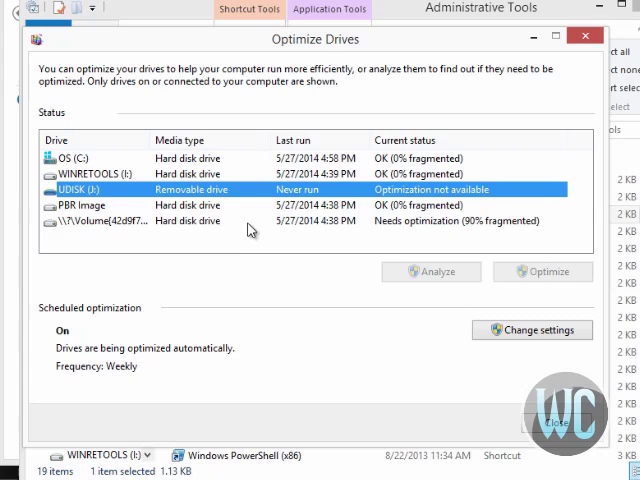
Select the 90% fragmented volume, analyze OS (C:), and open the scheduled optimization settings.
click(240, 221)
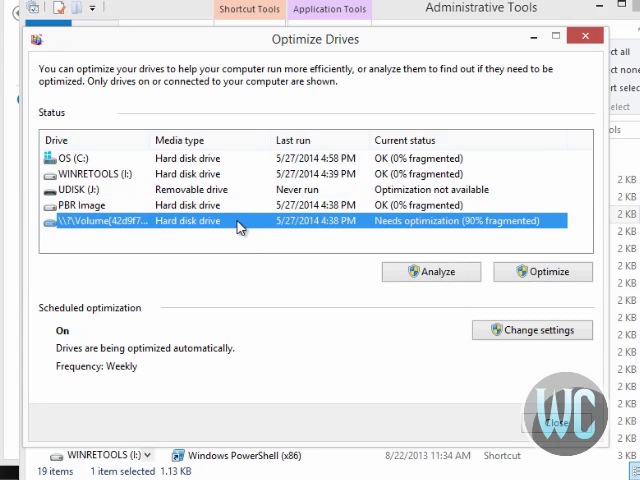
mouse_move(343, 235)
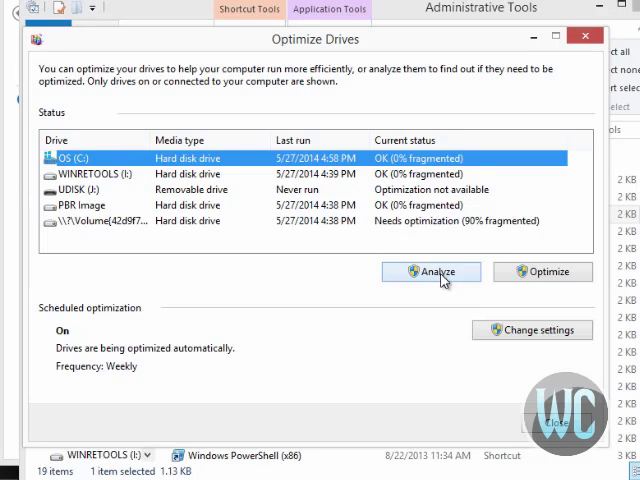
click(431, 271)
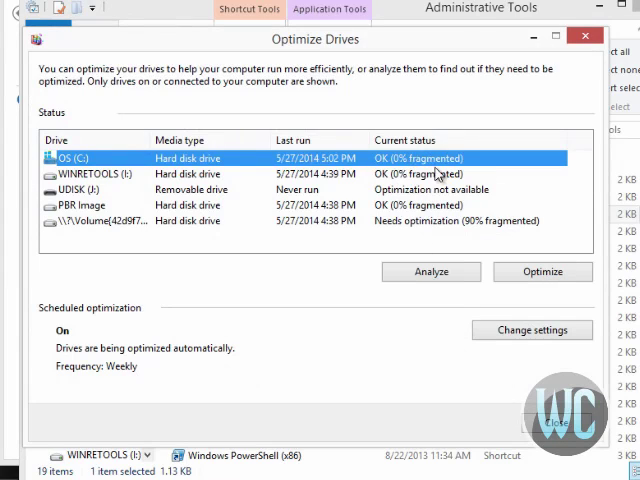
mouse_move(415, 168)
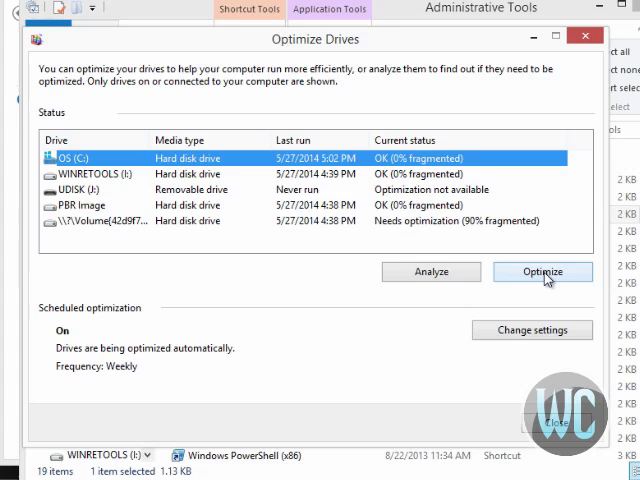
mouse_move(282, 213)
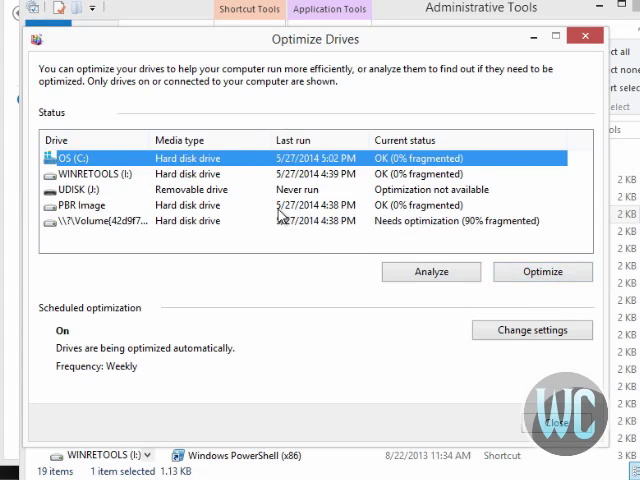
mouse_move(170, 305)
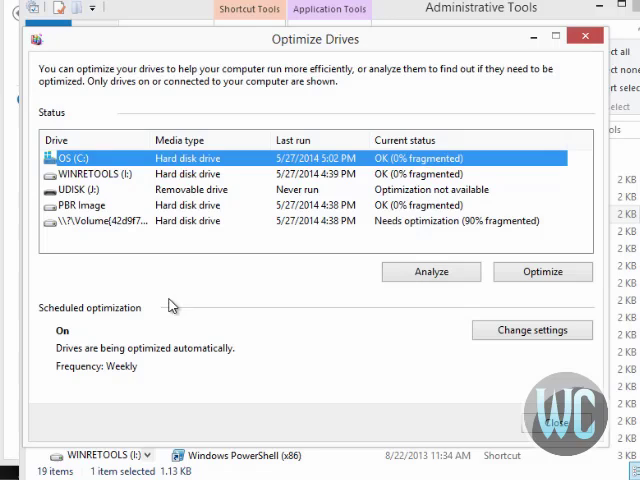
mouse_move(60, 340)
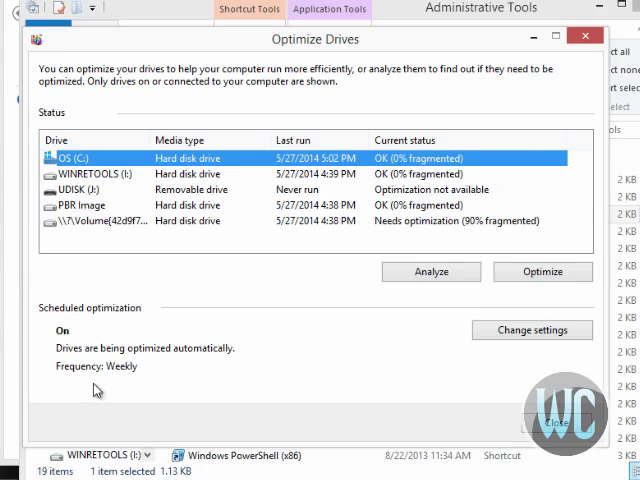
mouse_move(55, 367)
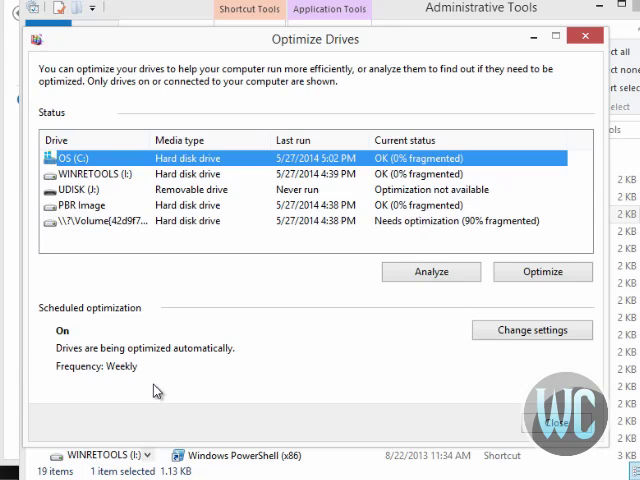
mouse_move(481, 349)
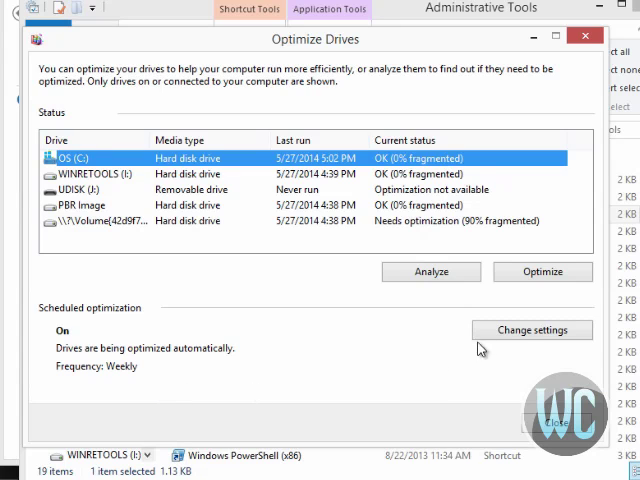
click(532, 330)
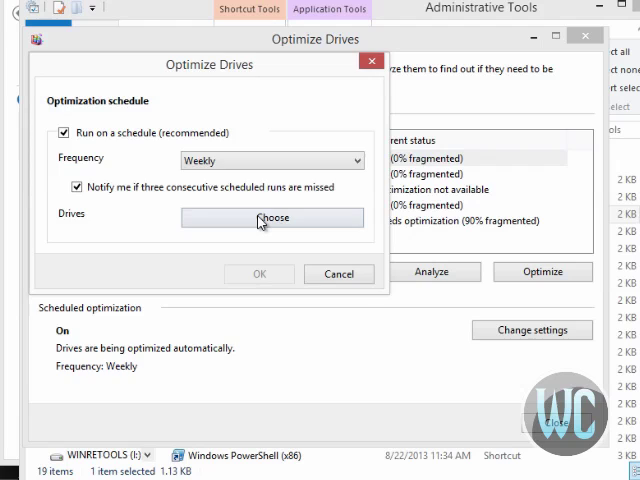
click(274, 218)
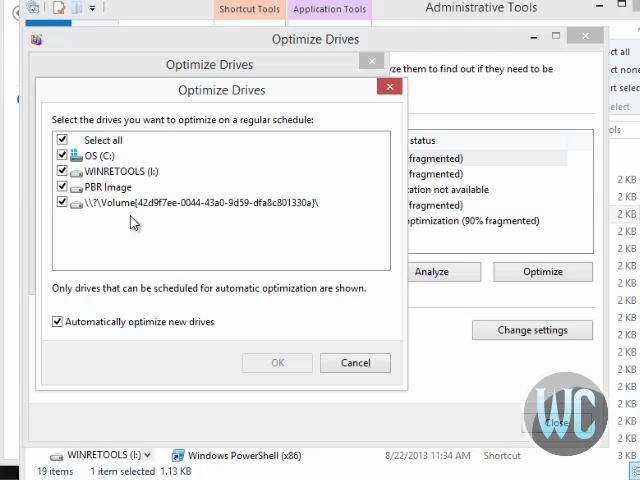
mouse_move(82, 205)
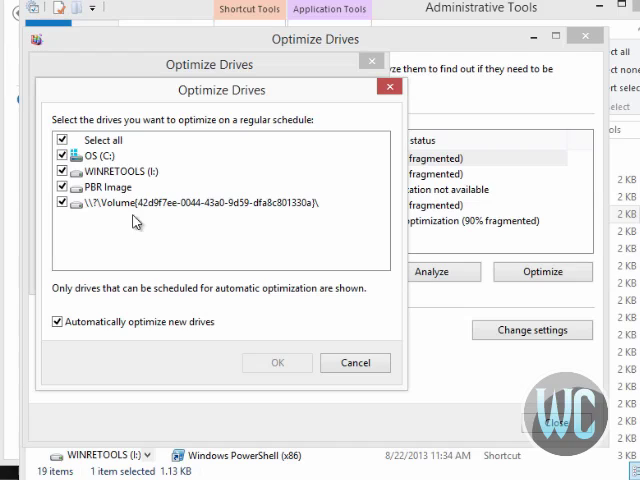
mouse_move(187, 231)
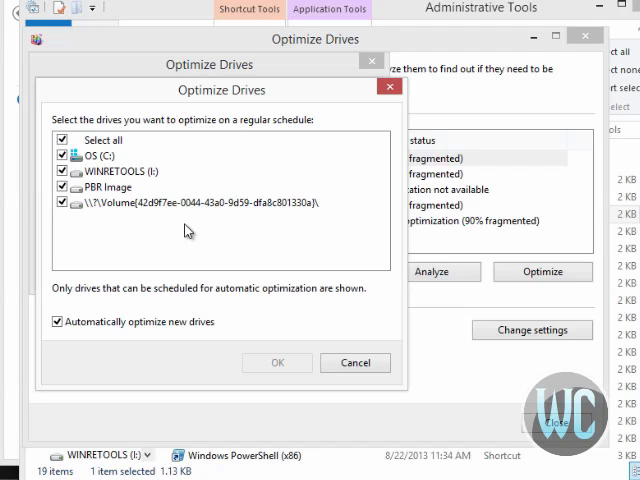
mouse_move(105, 138)
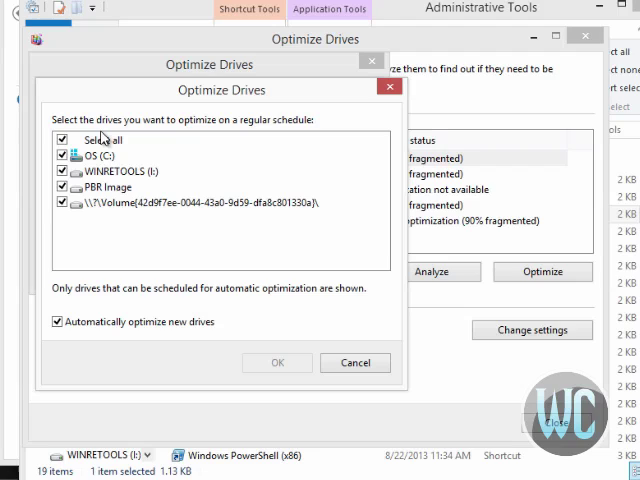
mouse_move(68, 232)
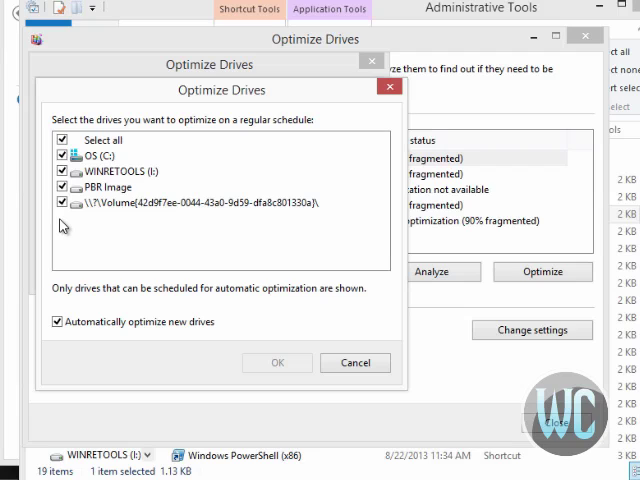
mouse_move(62, 213)
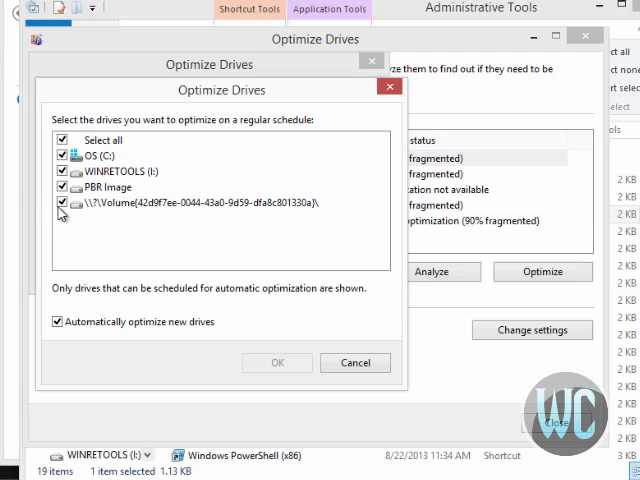
mouse_move(110, 237)
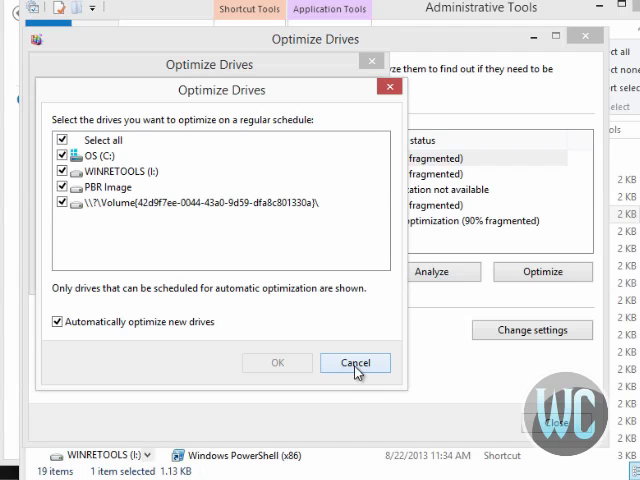
mouse_move(190, 330)
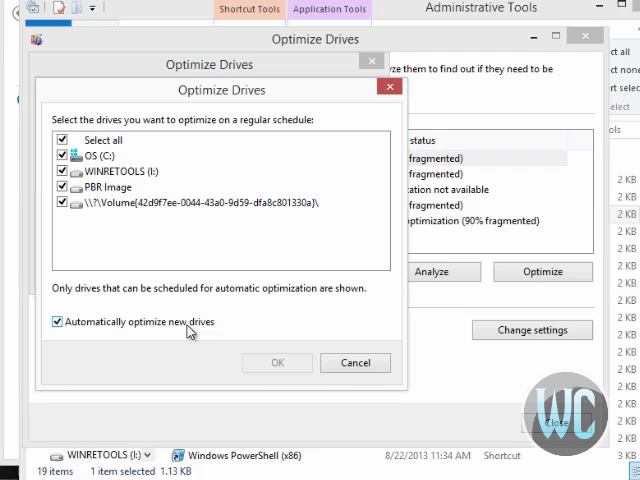
mouse_move(197, 330)
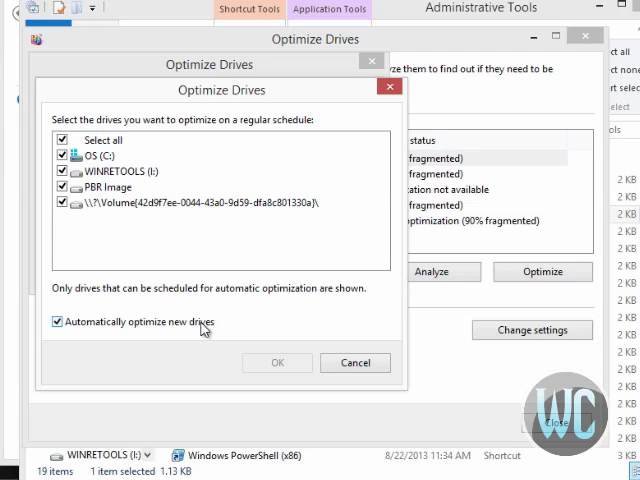
mouse_move(80, 340)
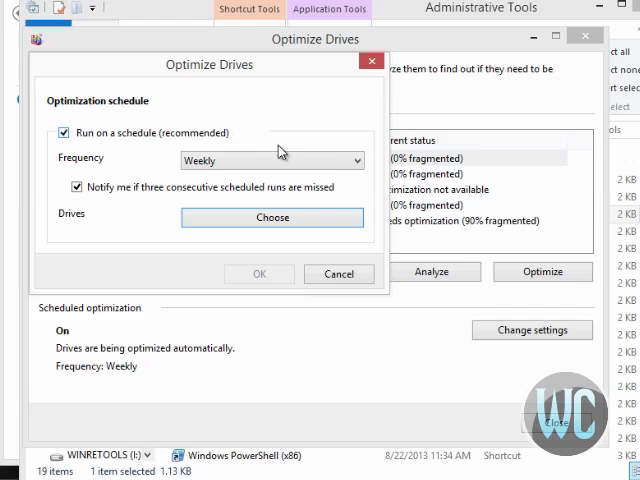
mouse_move(280, 120)
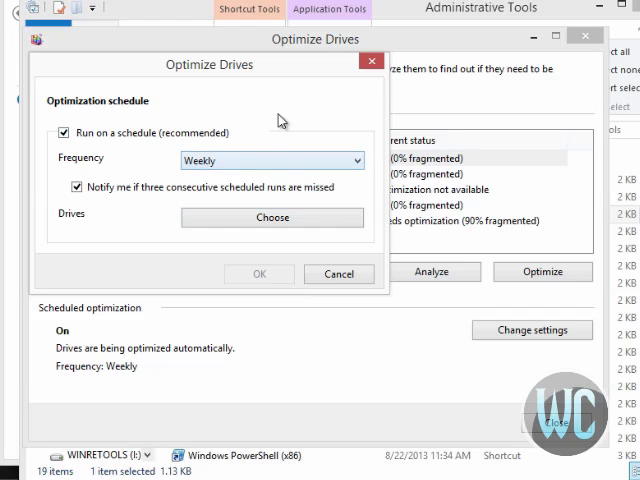
Cancel the Optimization schedule dialog without saving changes.
click(338, 274)
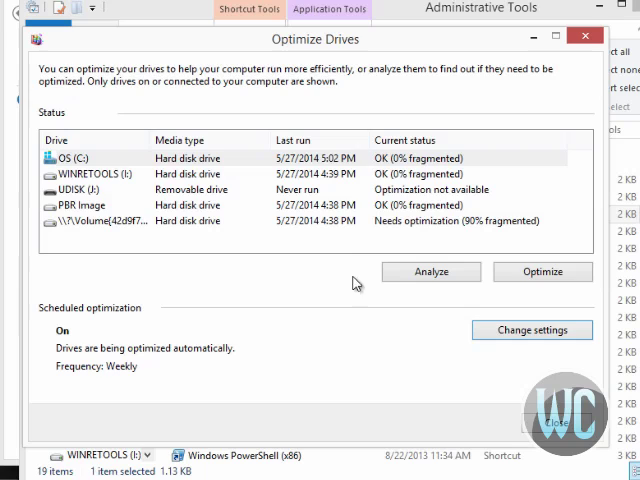
mouse_move(97, 300)
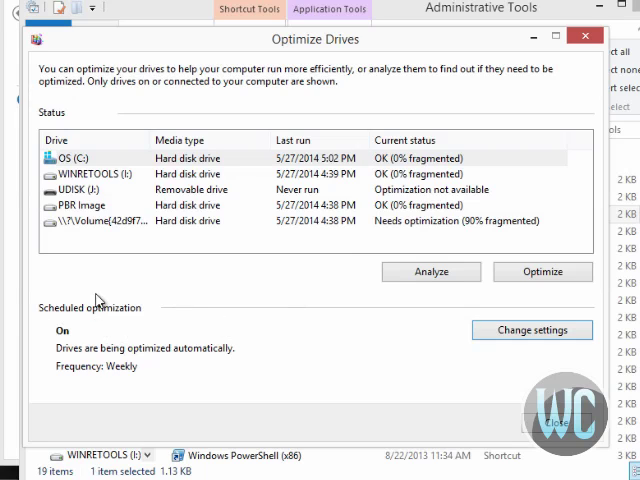
mouse_move(44, 344)
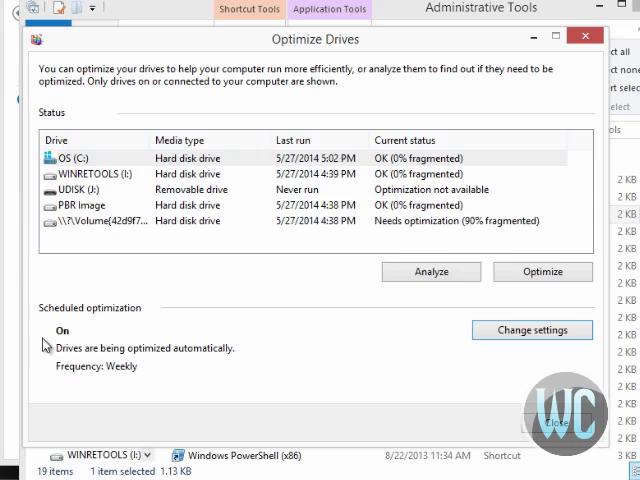
mouse_move(253, 340)
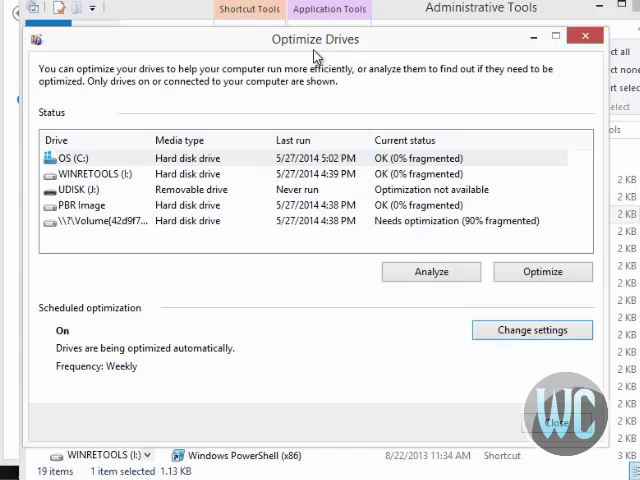
mouse_move(213, 360)
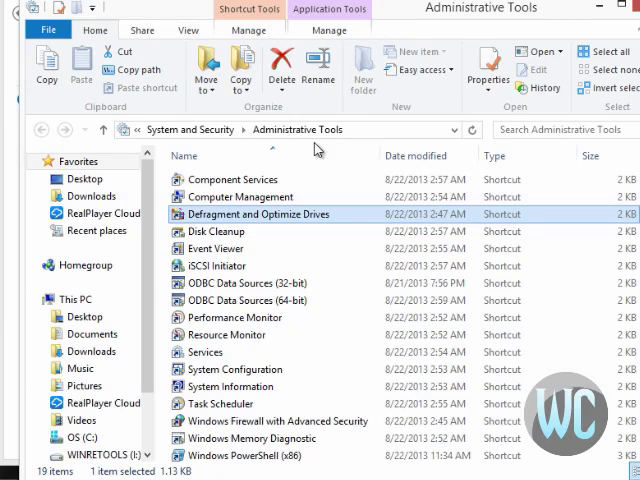
mouse_move(190, 129)
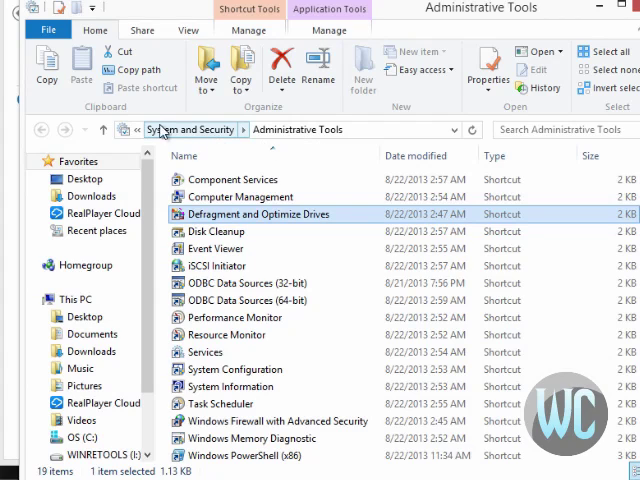
Search Control Panel for 'Disk Defrag' to list the Administrative Tools result.
text(Disk Defrag)
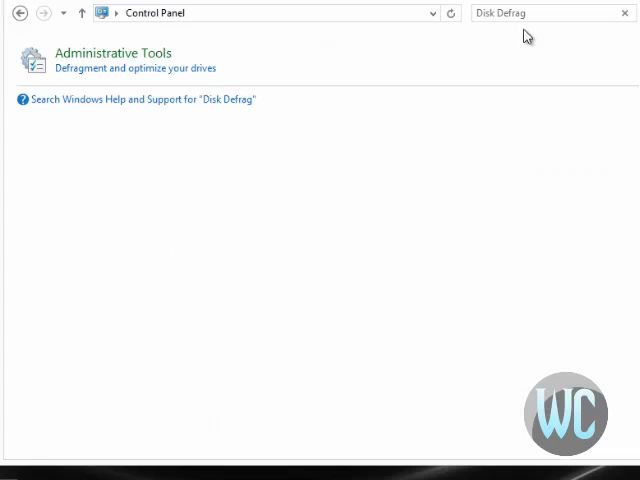
mouse_move(273, 38)
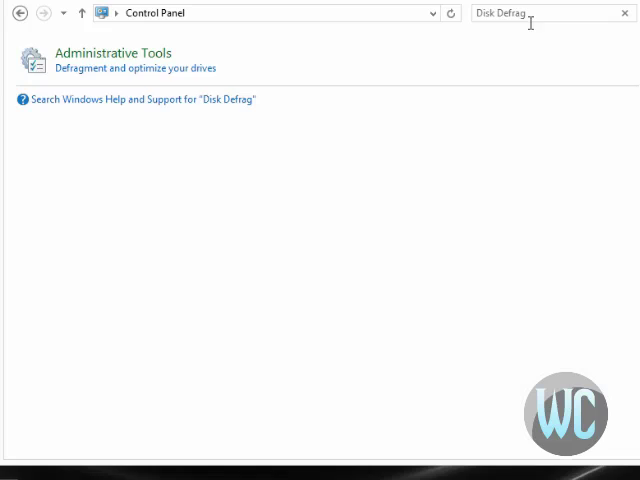
mouse_move(244, 77)
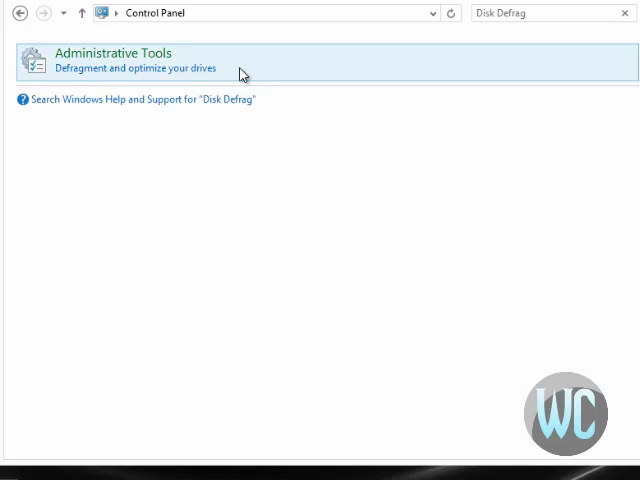